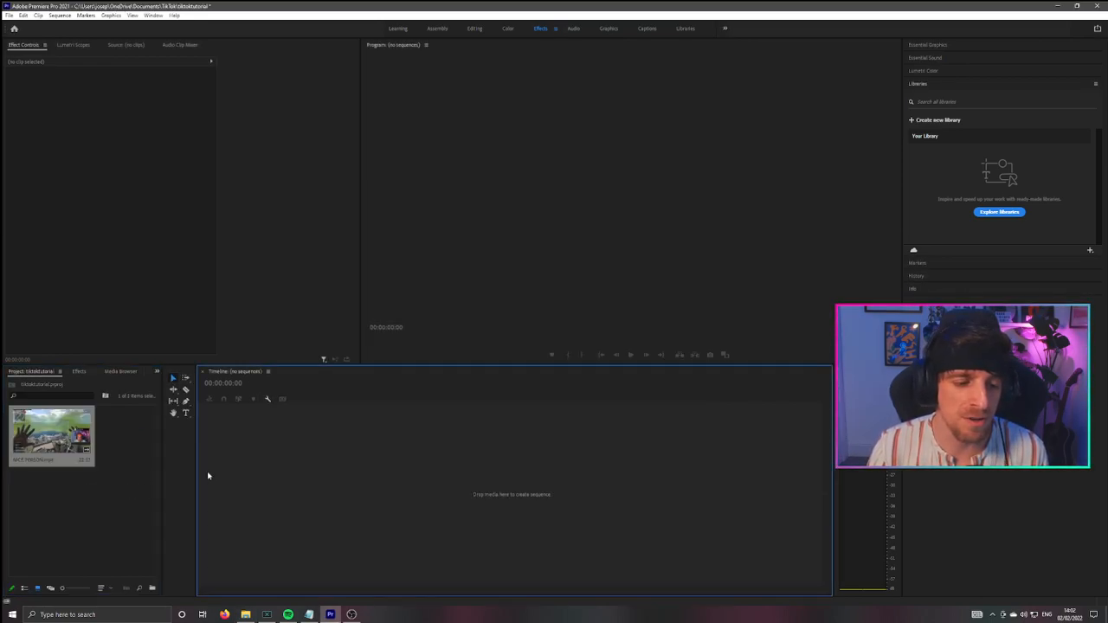
mouse_move(132, 452)
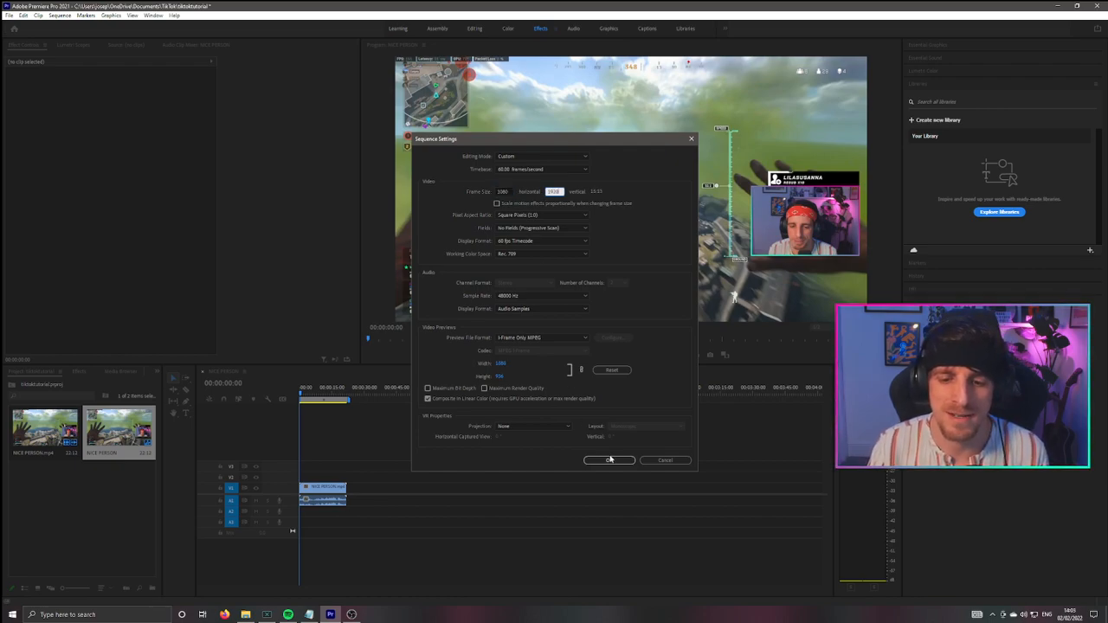
- Apply the 1080x1920 frame size, discard old previews, and select the gameplay clip
left_click(610, 461)
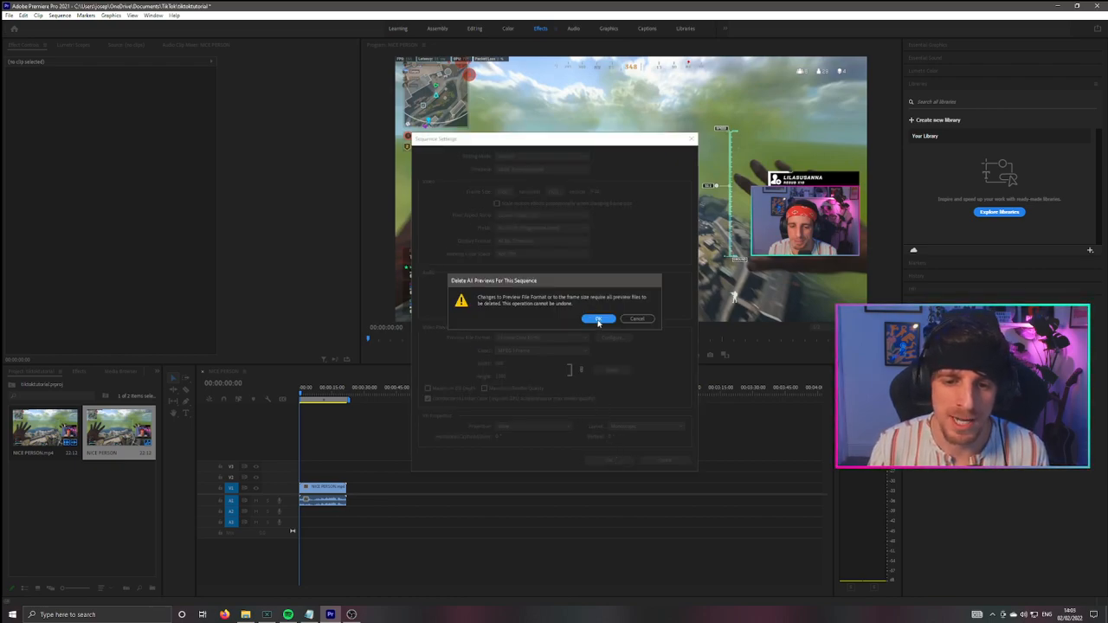
left_click(599, 319)
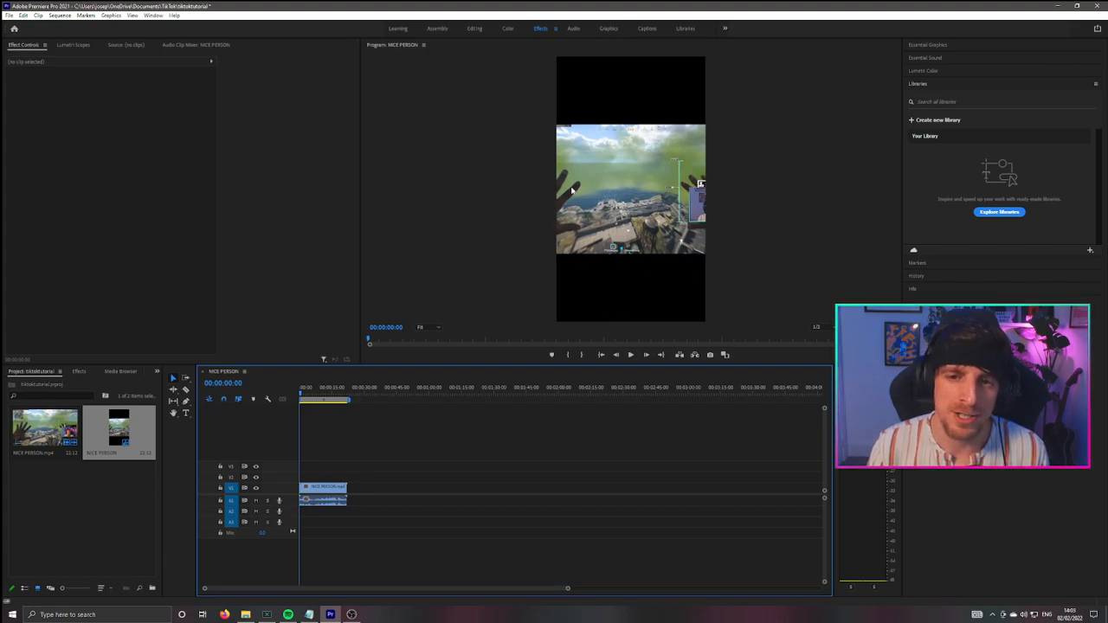
mouse_move(596, 94)
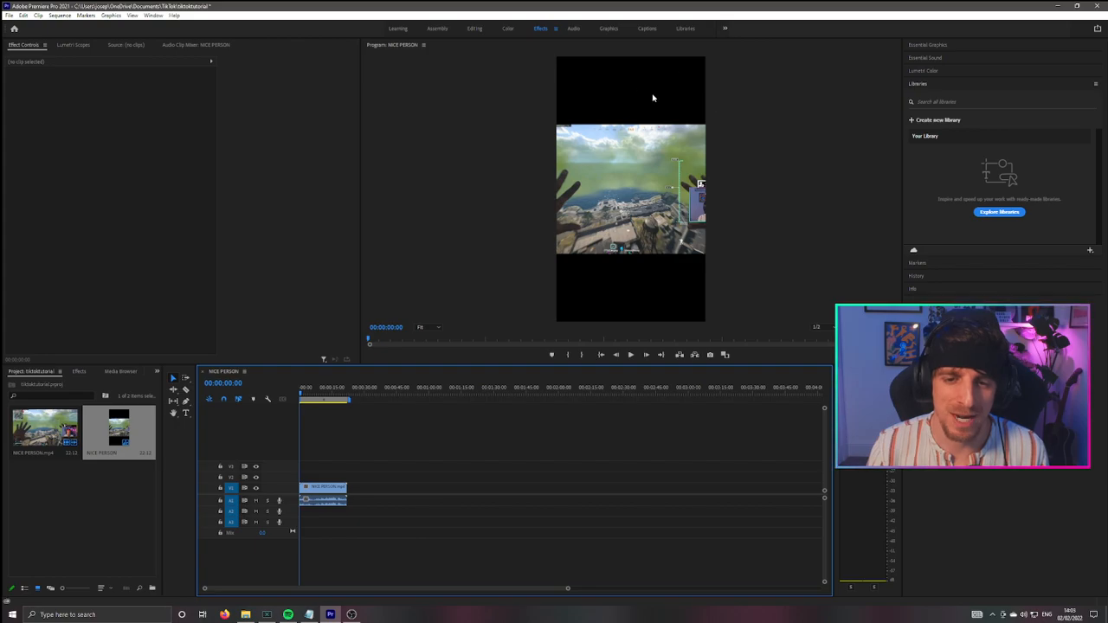
mouse_move(658, 266)
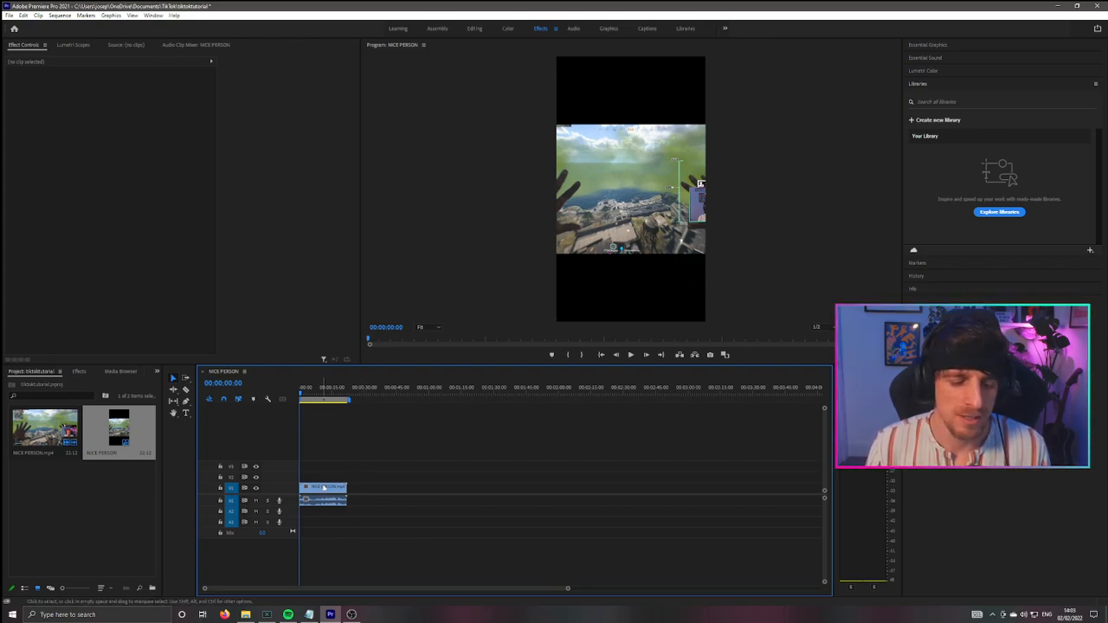
left_click(322, 487)
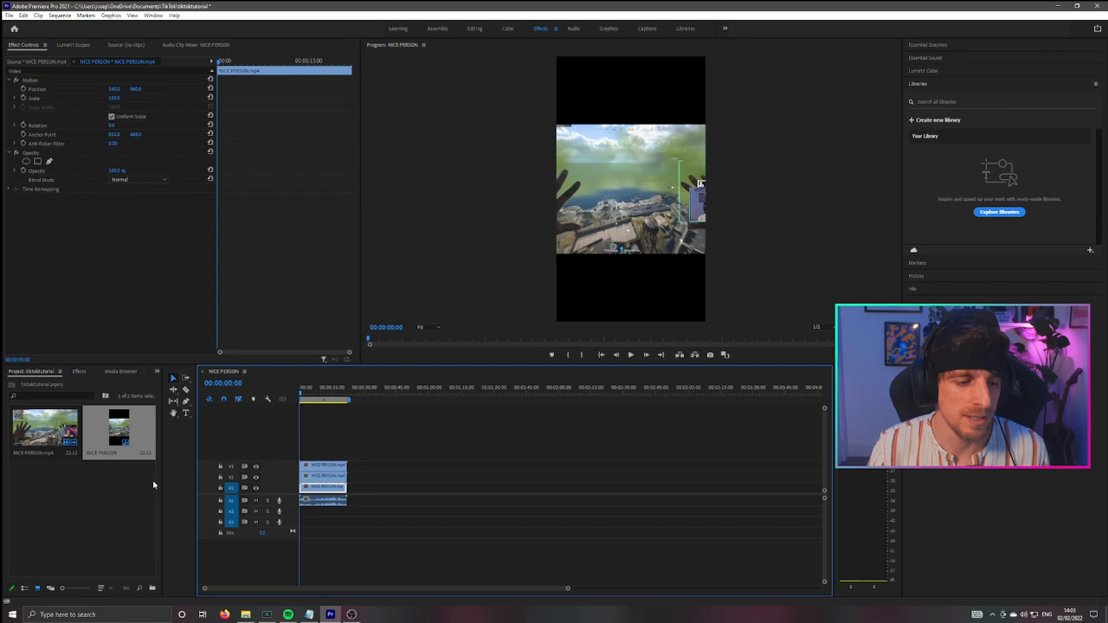
- Select the lower gameplay copy and raise its Scale so it fills the vertical frame
left_click(52, 394)
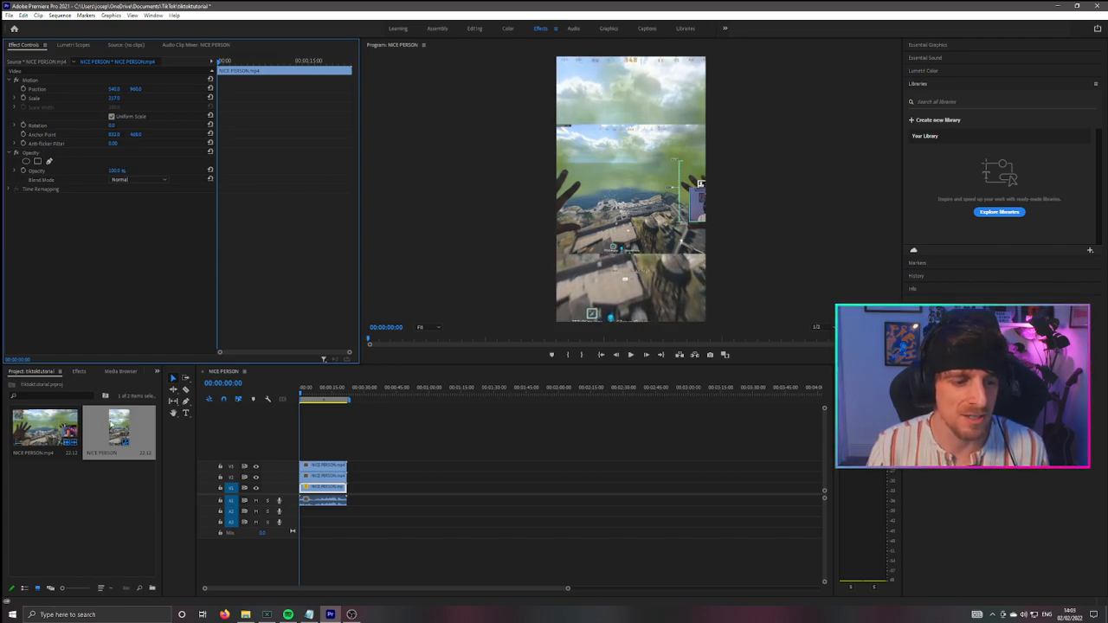
left_click(80, 370)
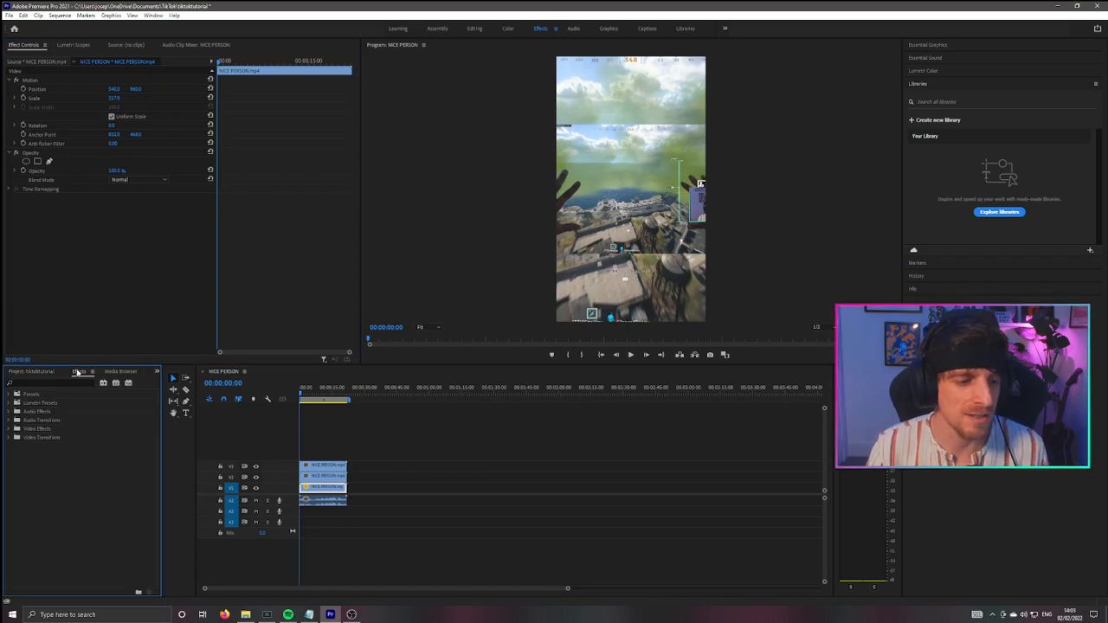
- Search the Effects panel for Gaussian Blur to apply to the background copy
left_click(49, 383)
type("gaussian")
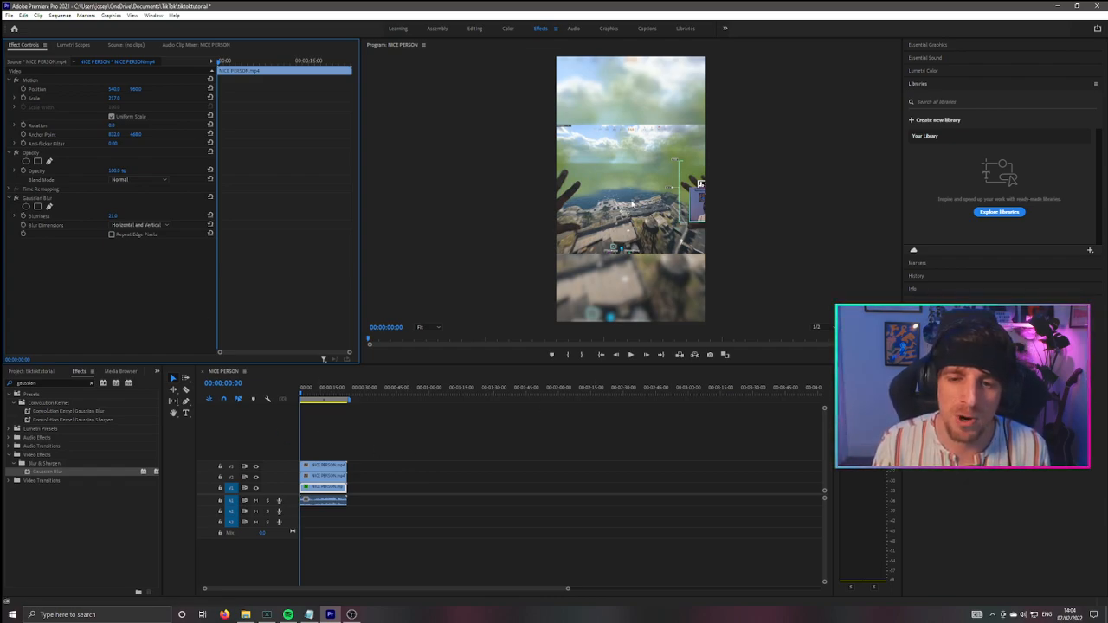
- Apply a Crop effect to the top gameplay copy and tighten it around the facecam
left_click(325, 476)
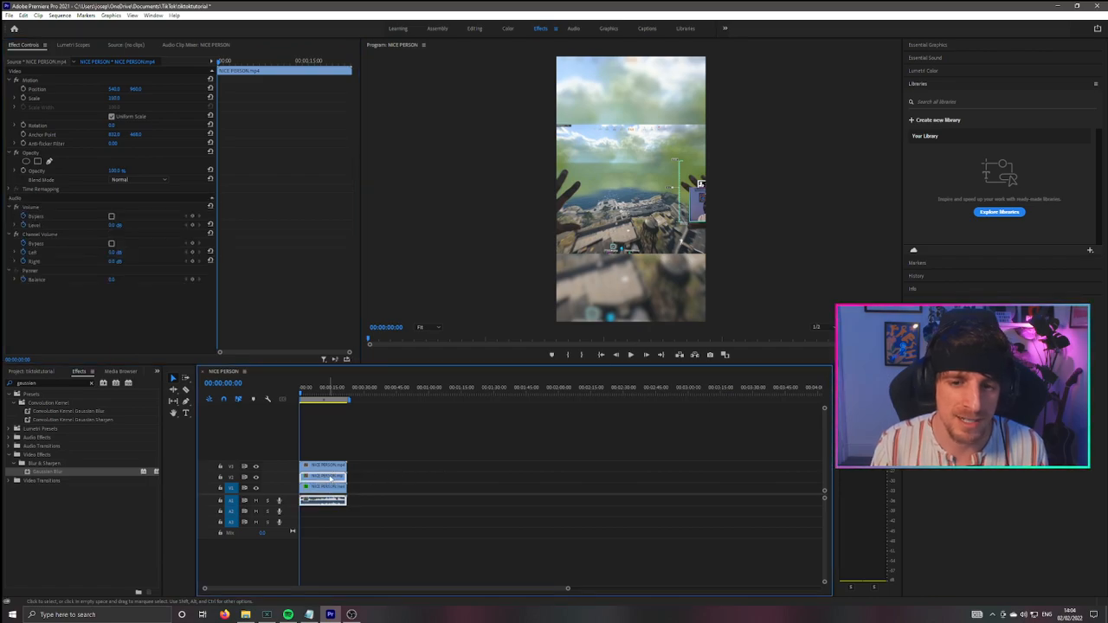
mouse_move(657, 243)
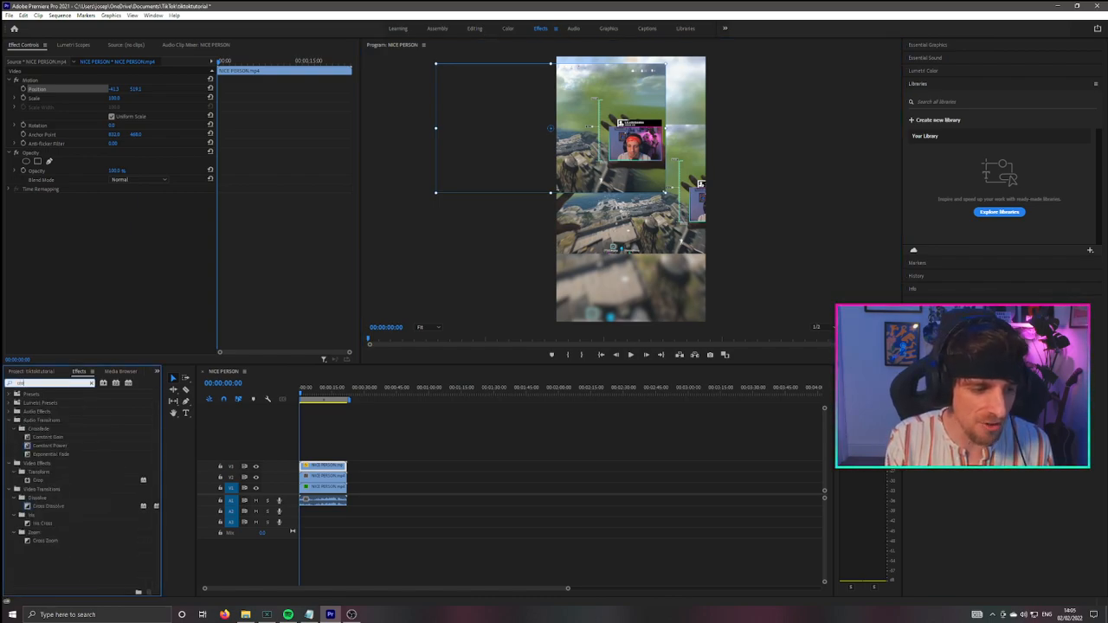
left_click(8, 421)
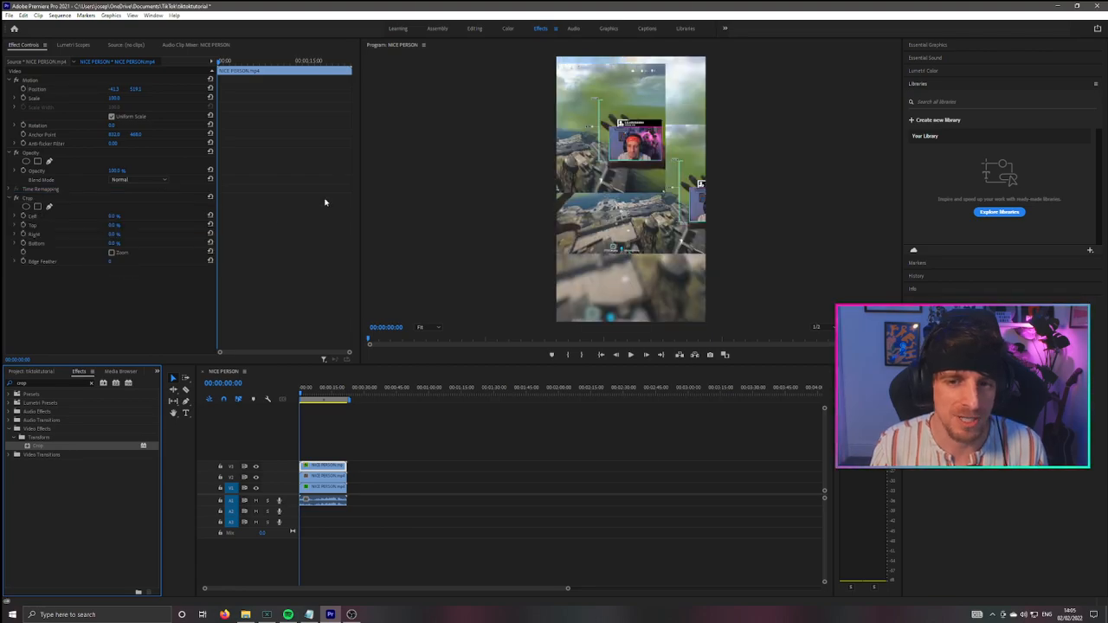
left_click(27, 197)
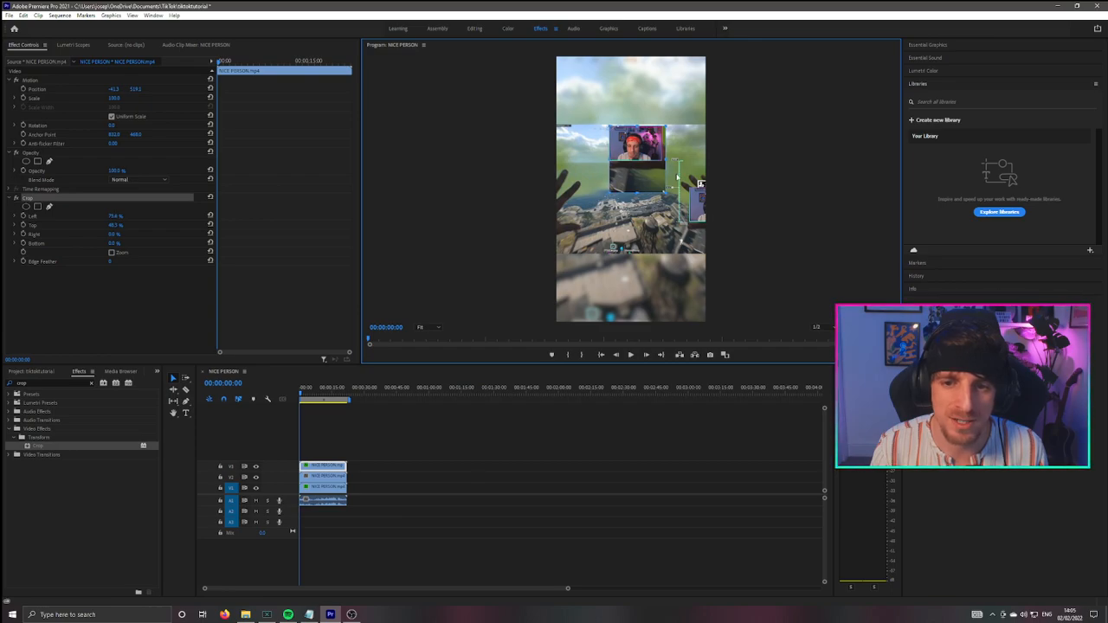
left_click_drag(640, 182, 641, 159)
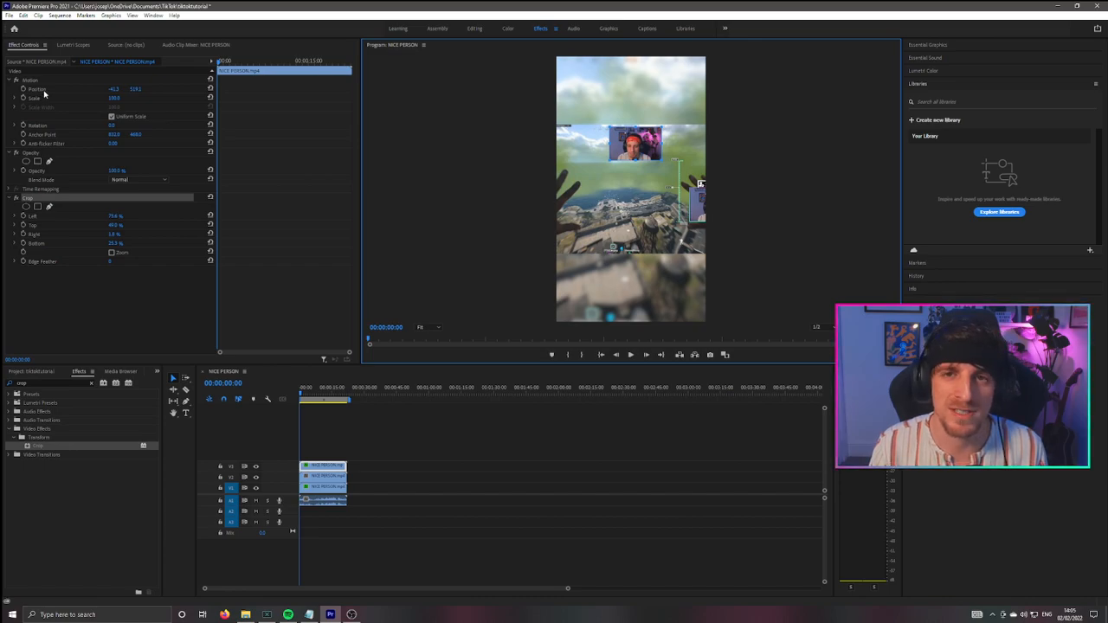
- Select the cropped facecam copy to scale it up and position it at the top
left_click(37, 90)
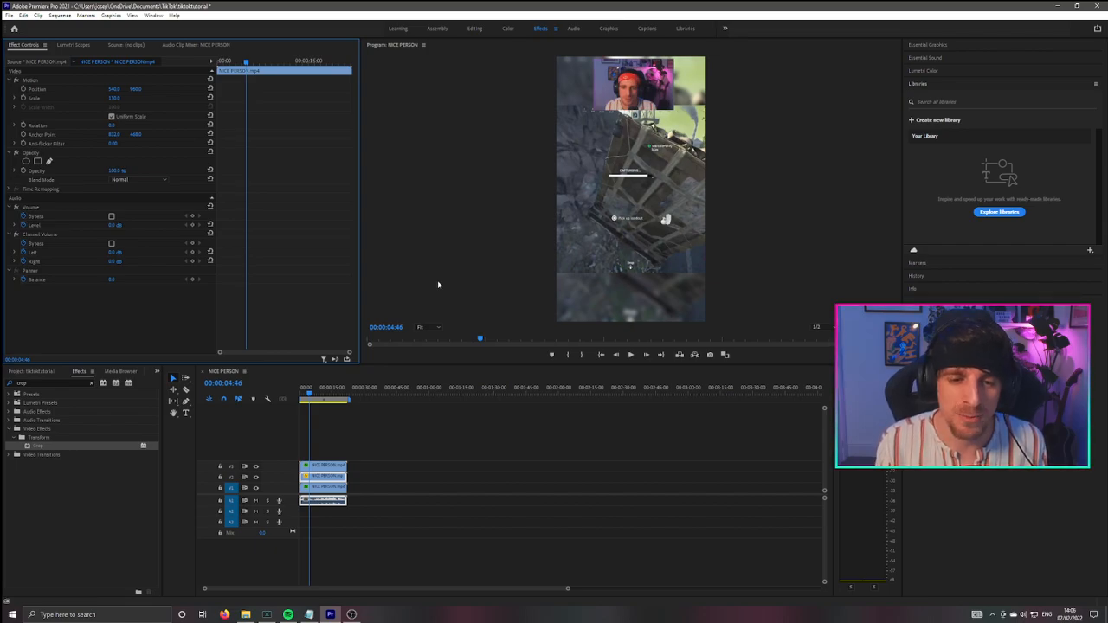
mouse_move(738, 146)
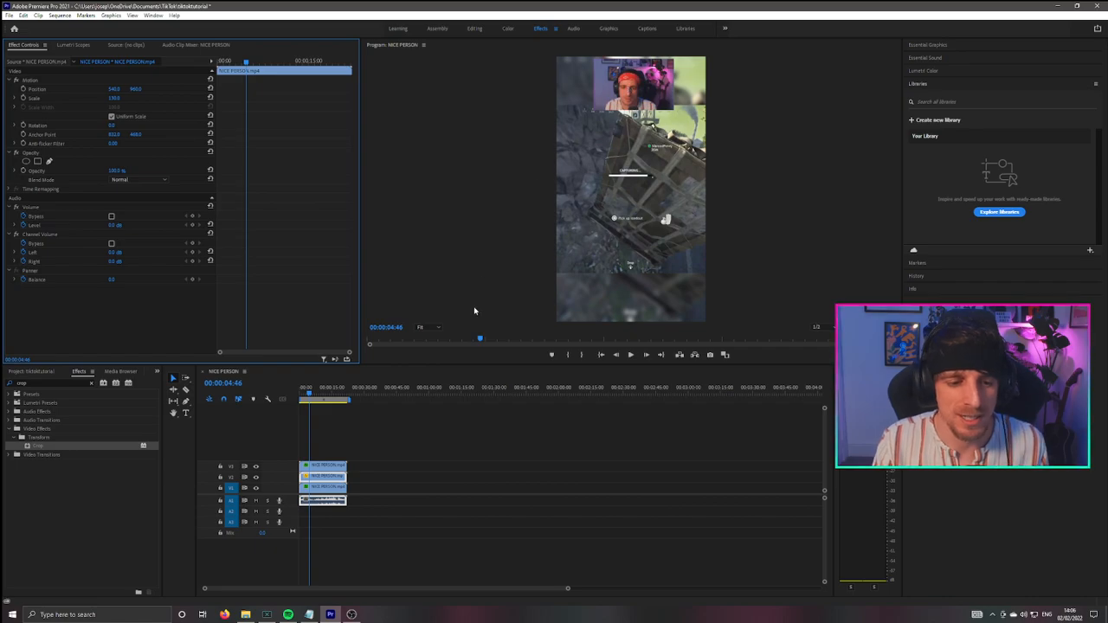
- Move the playhead later and add a Twitch username text title over the gameplay
left_click(339, 398)
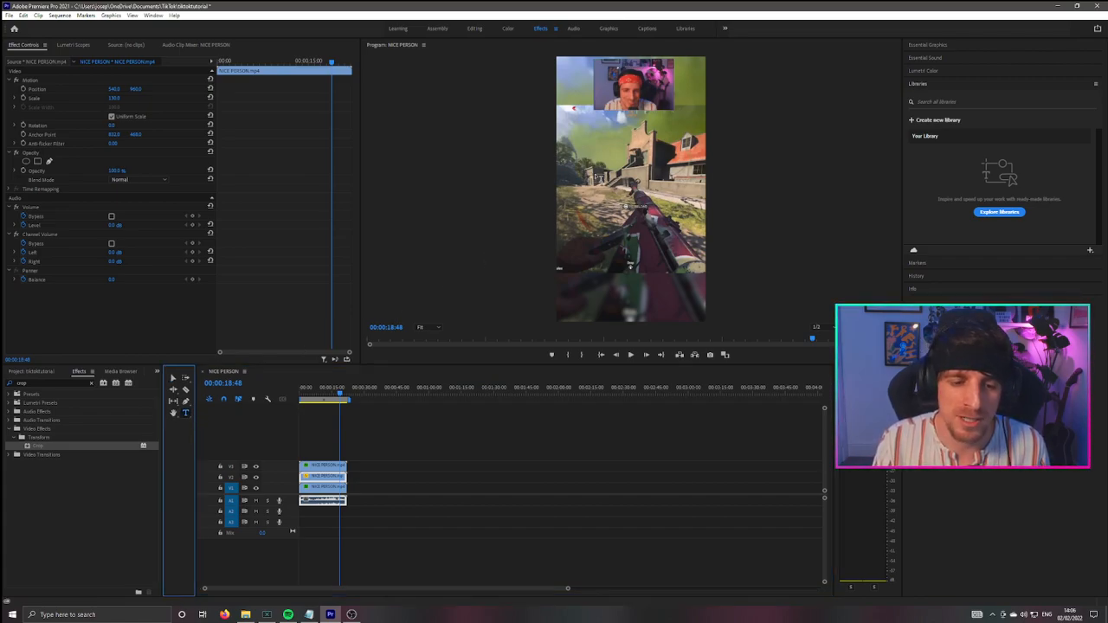
left_click(325, 457)
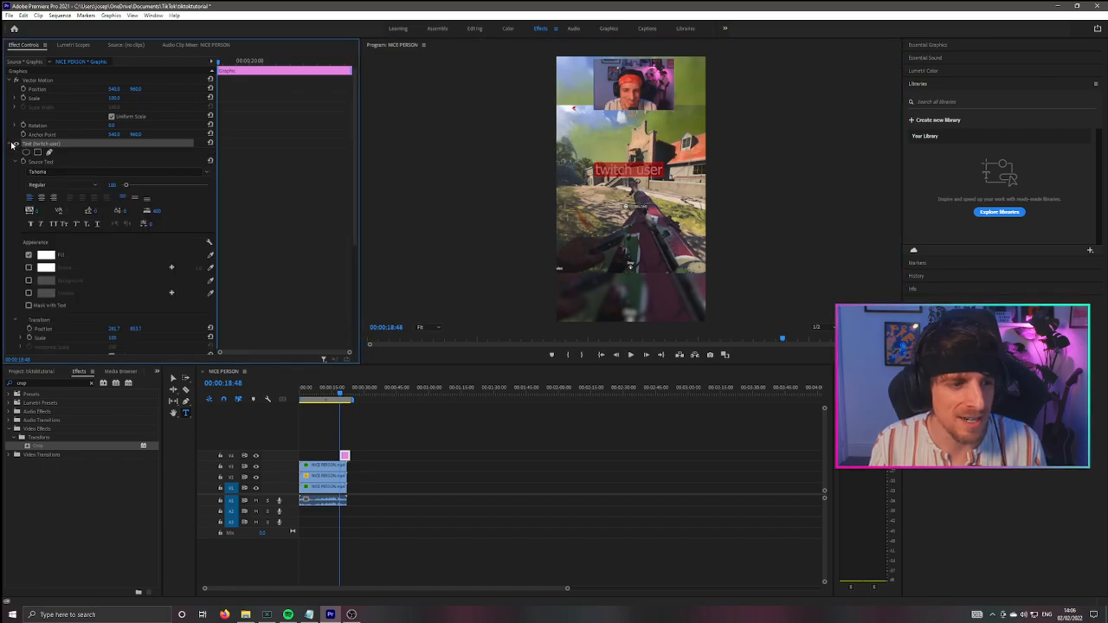
left_click(28, 266)
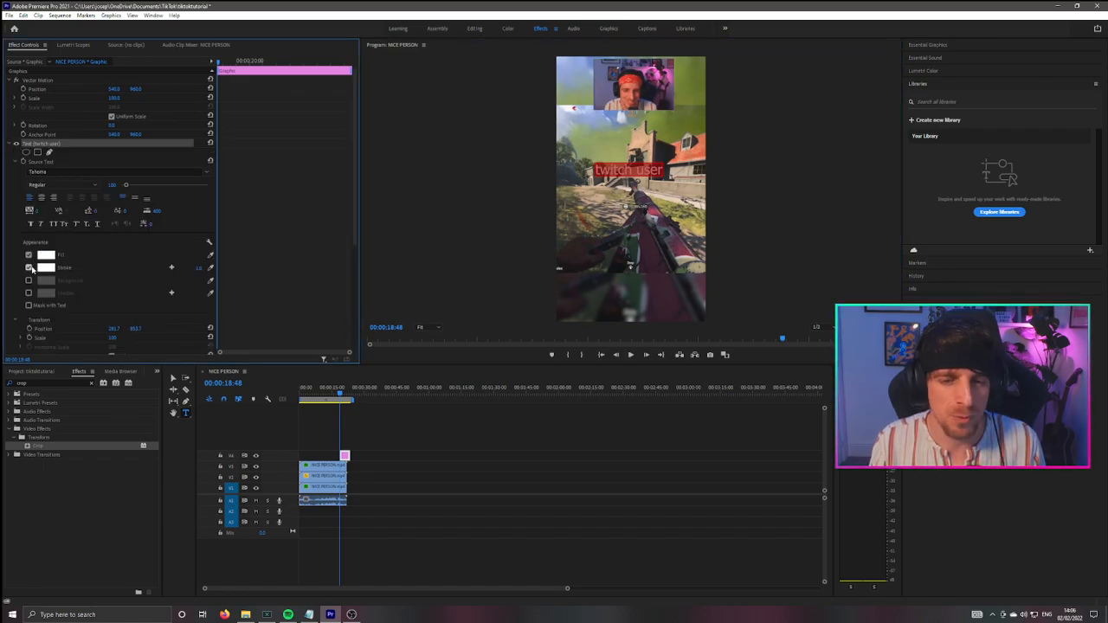
- Set the text's Stroke colour to a purple shade in the Color Picker
left_click(46, 255)
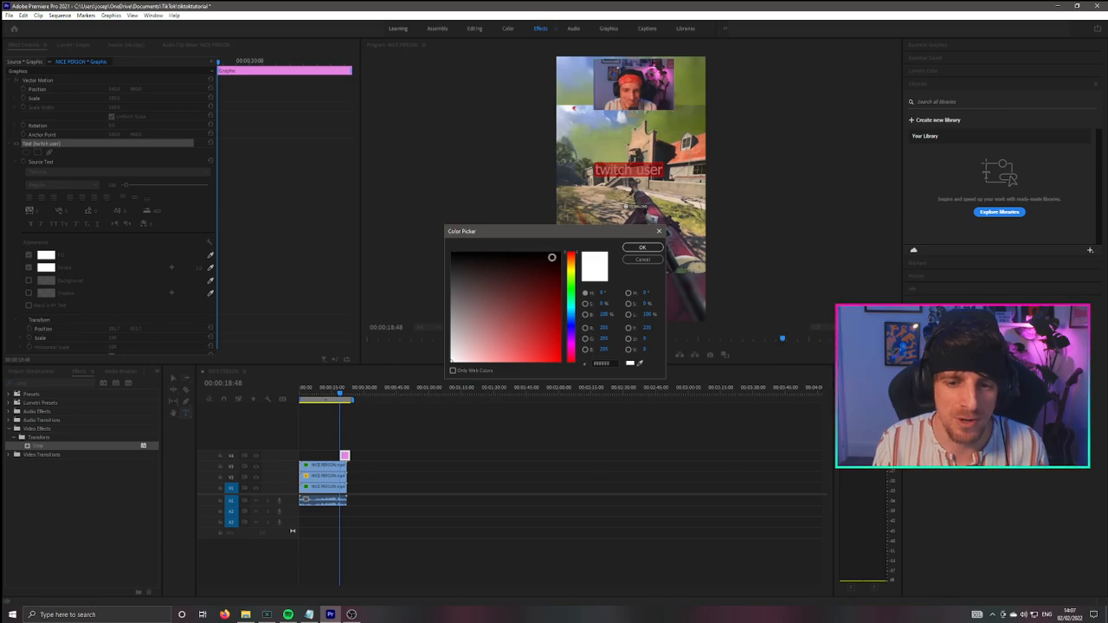
left_click(572, 260)
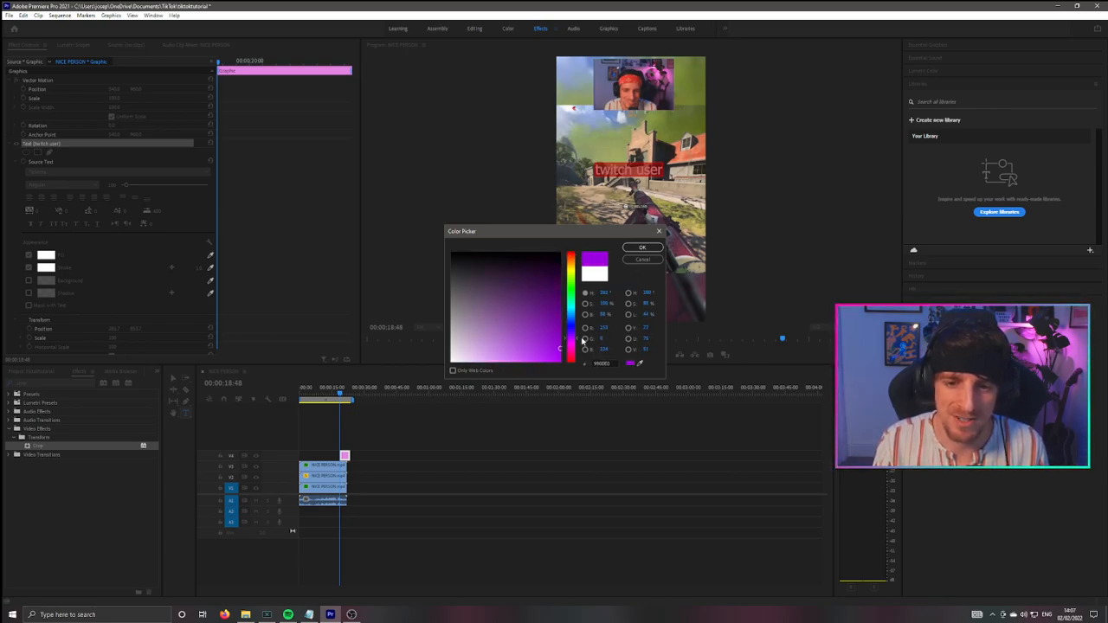
left_click(561, 350)
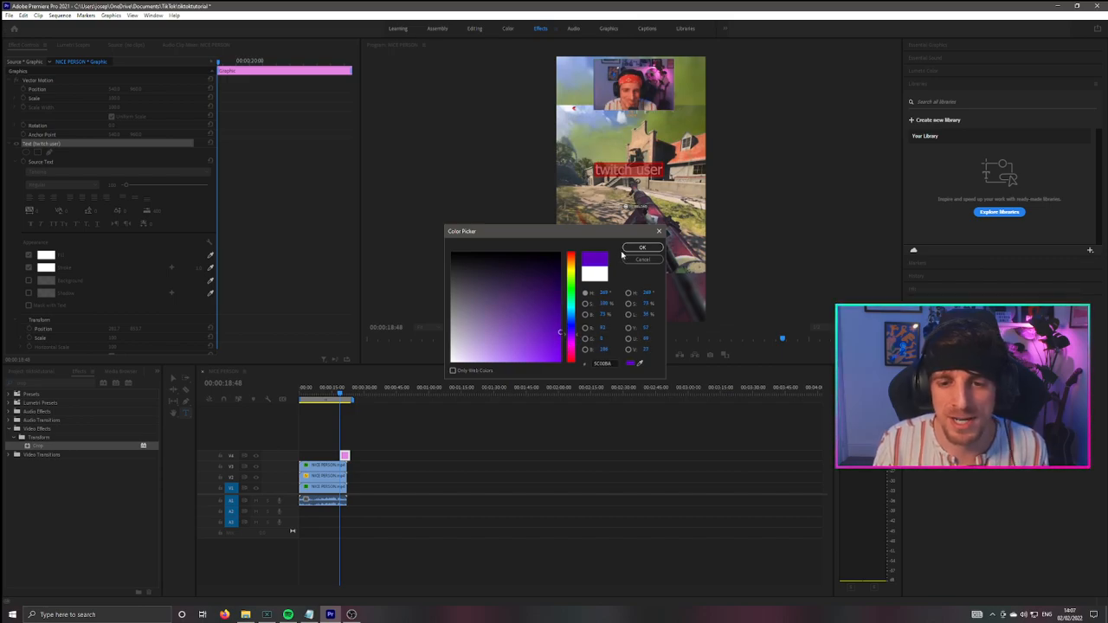
left_click(643, 247)
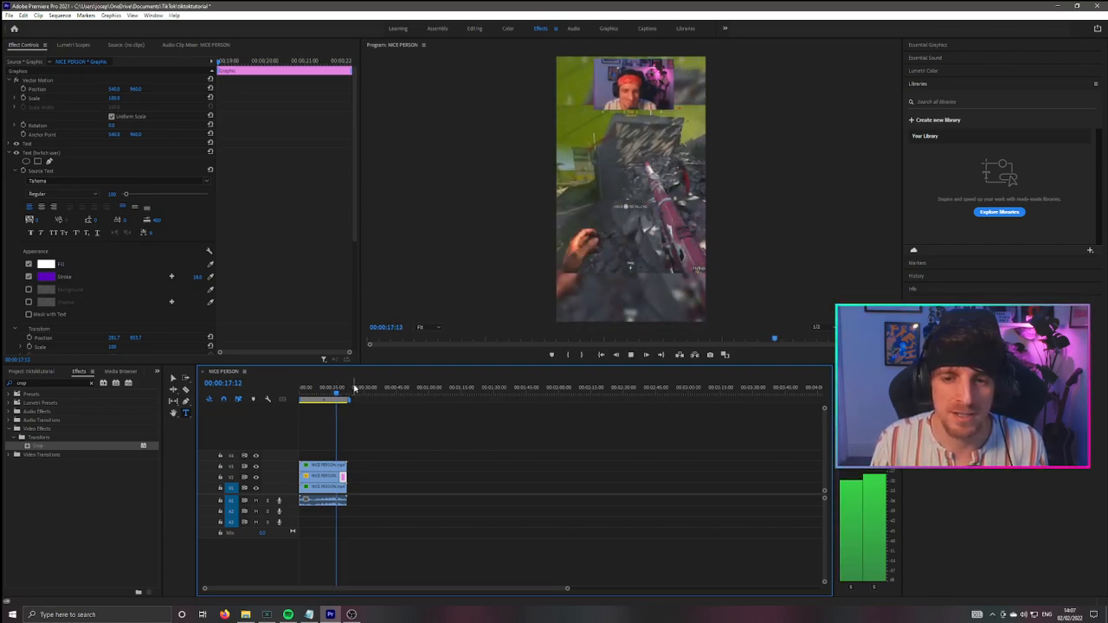
left_click(339, 387)
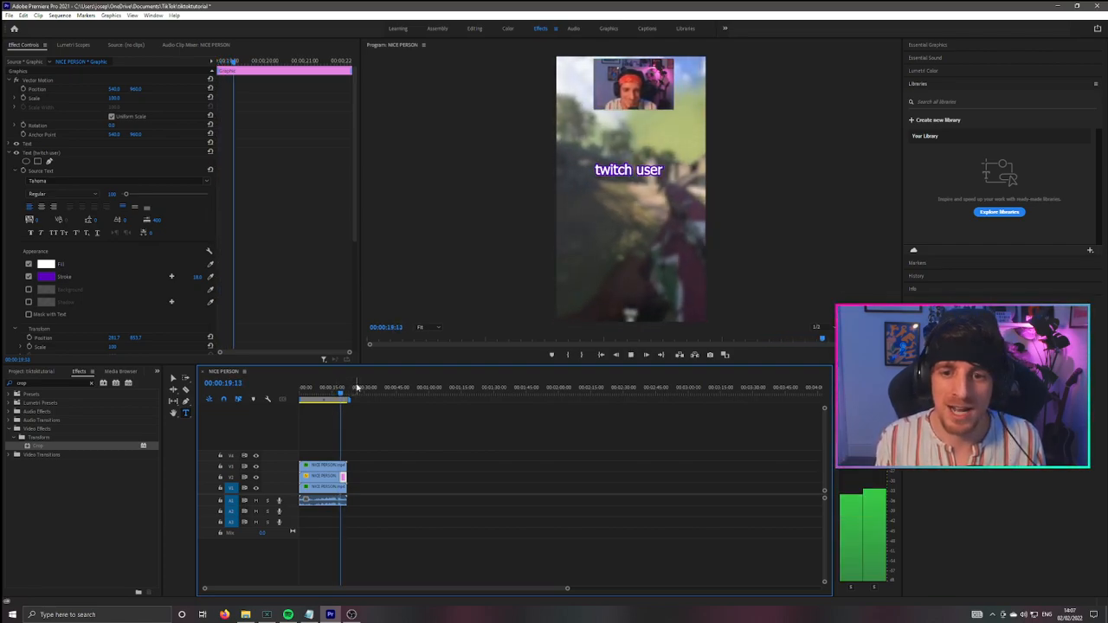
left_click(345, 388)
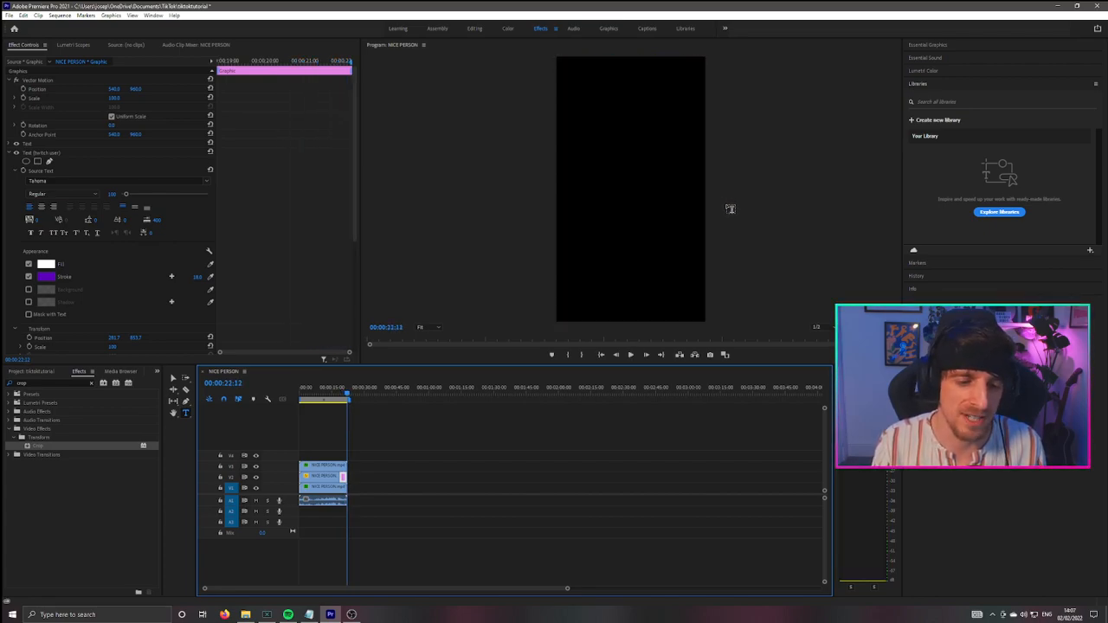
mouse_move(397, 313)
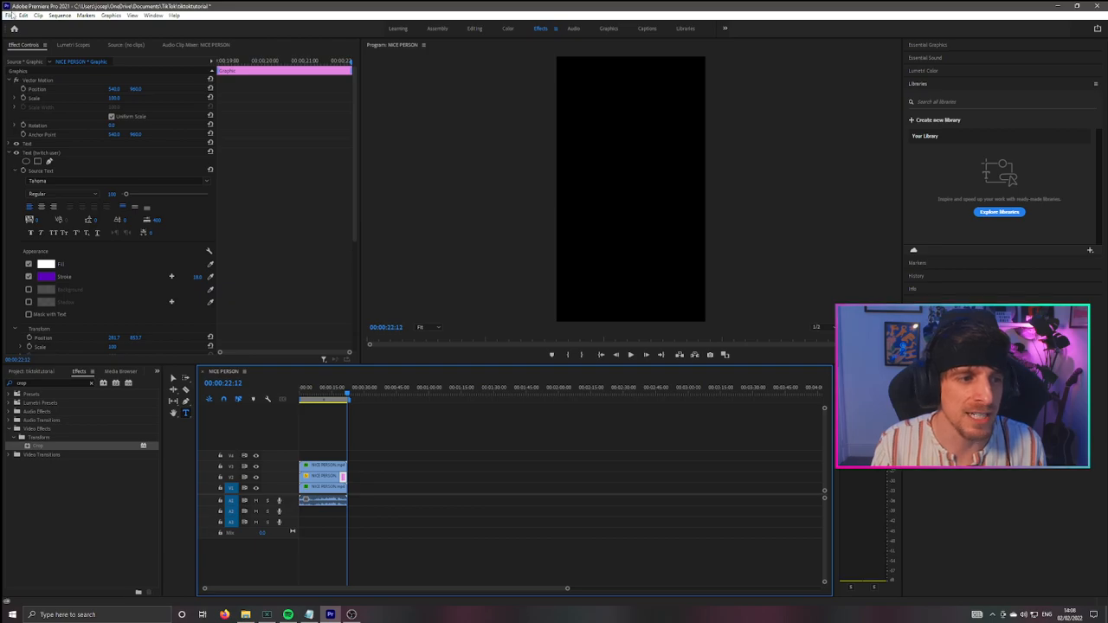
- Export via File > Export > Media with the TikTok preset selected
left_click(9, 15)
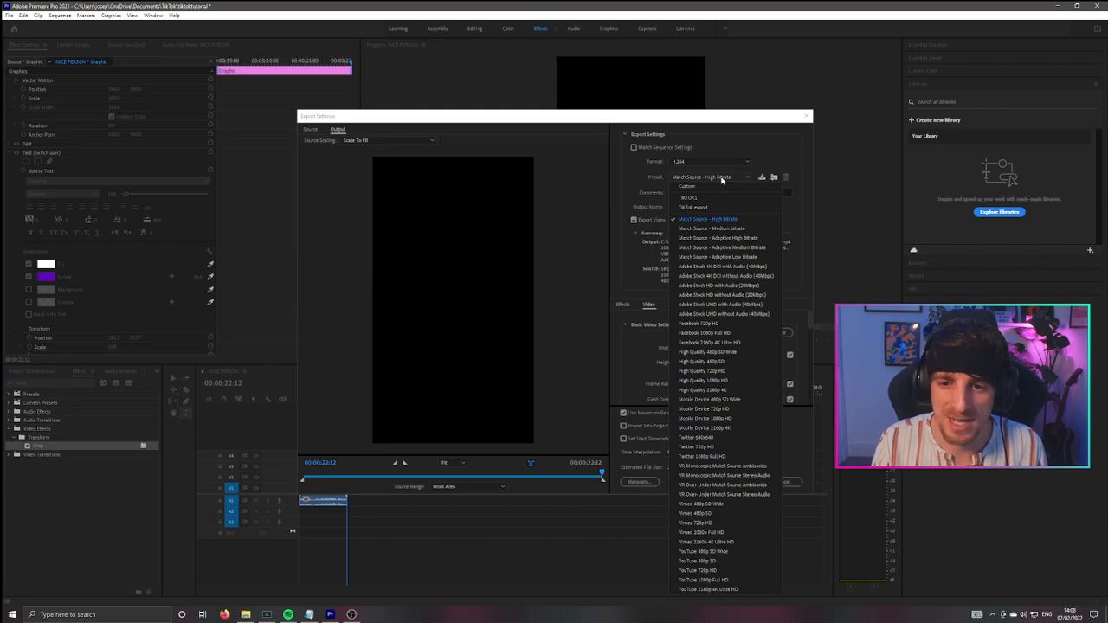
mouse_move(710, 208)
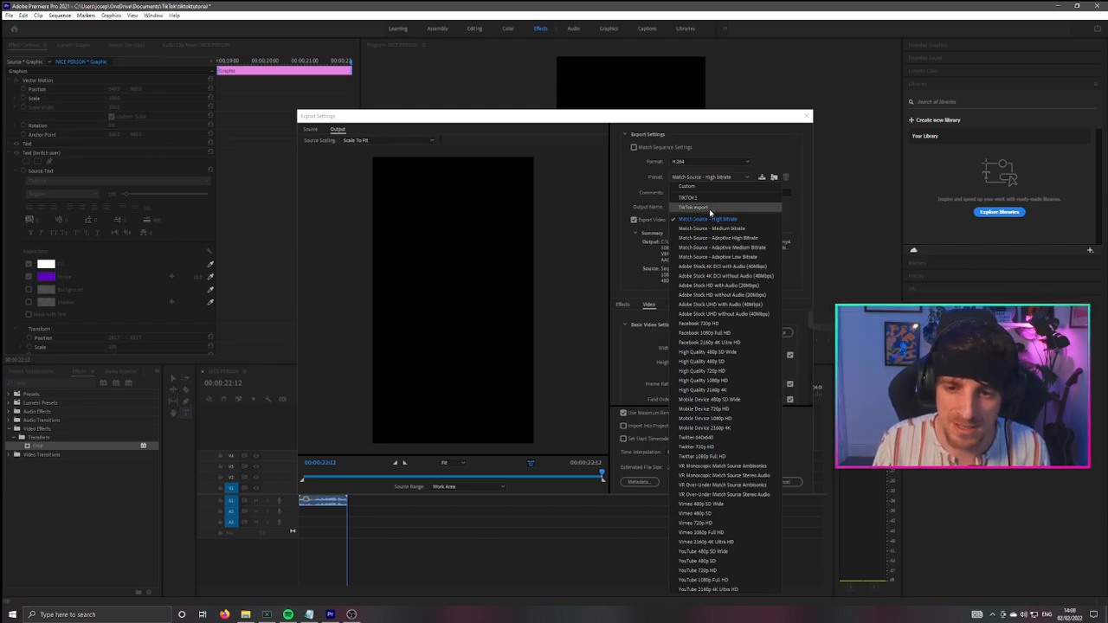
left_click(693, 208)
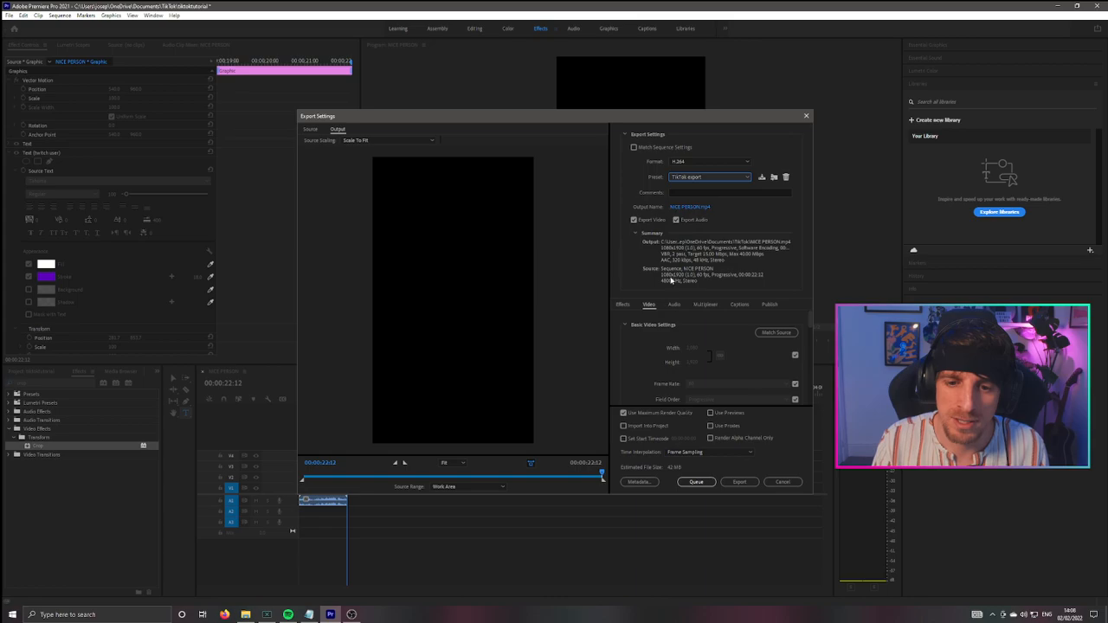
left_click(624, 305)
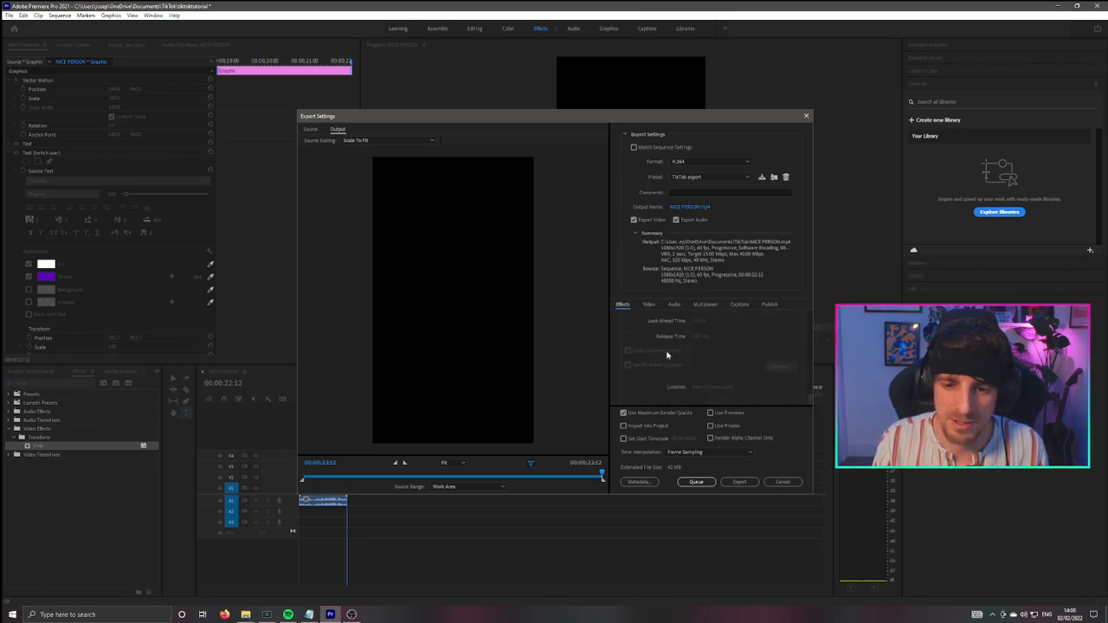
left_click(647, 305)
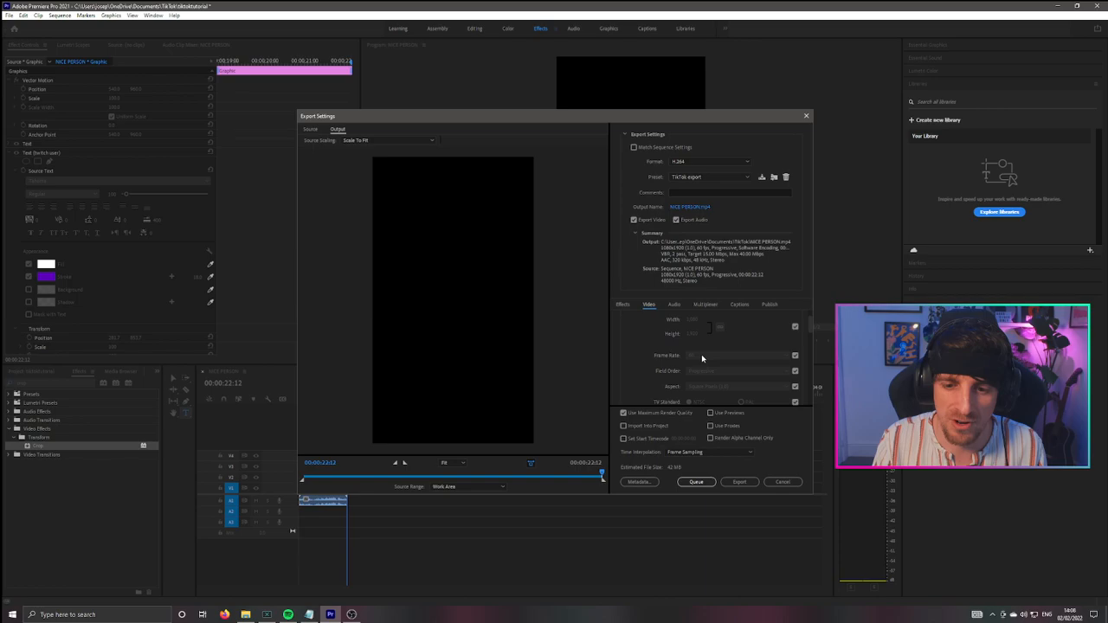
mouse_move(703, 374)
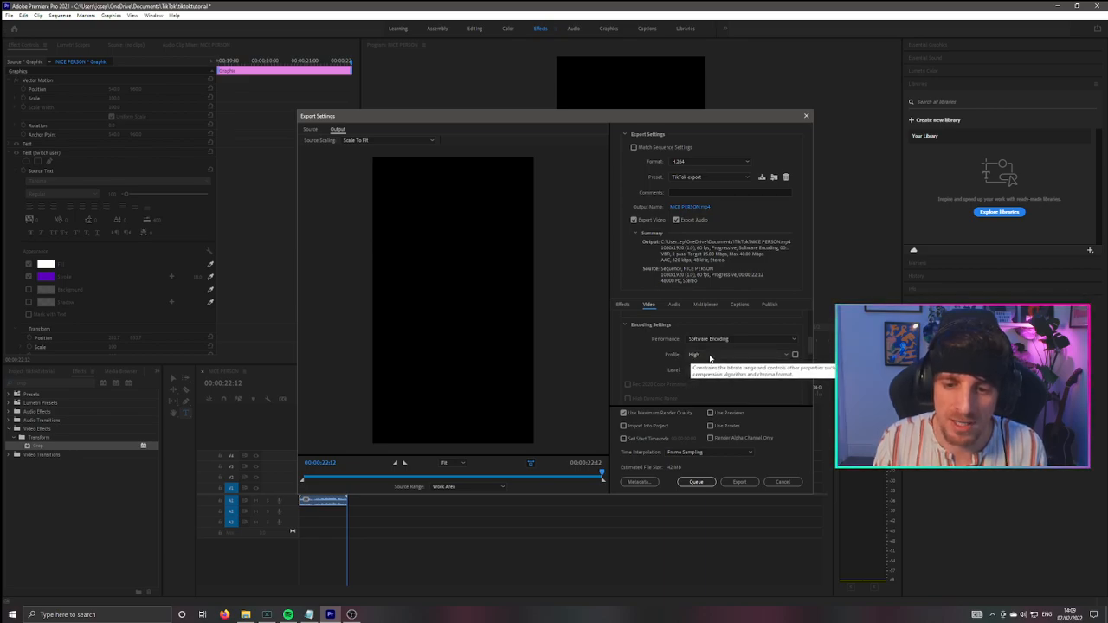
- Adjust the video bitrate setting and start the export
left_click(741, 353)
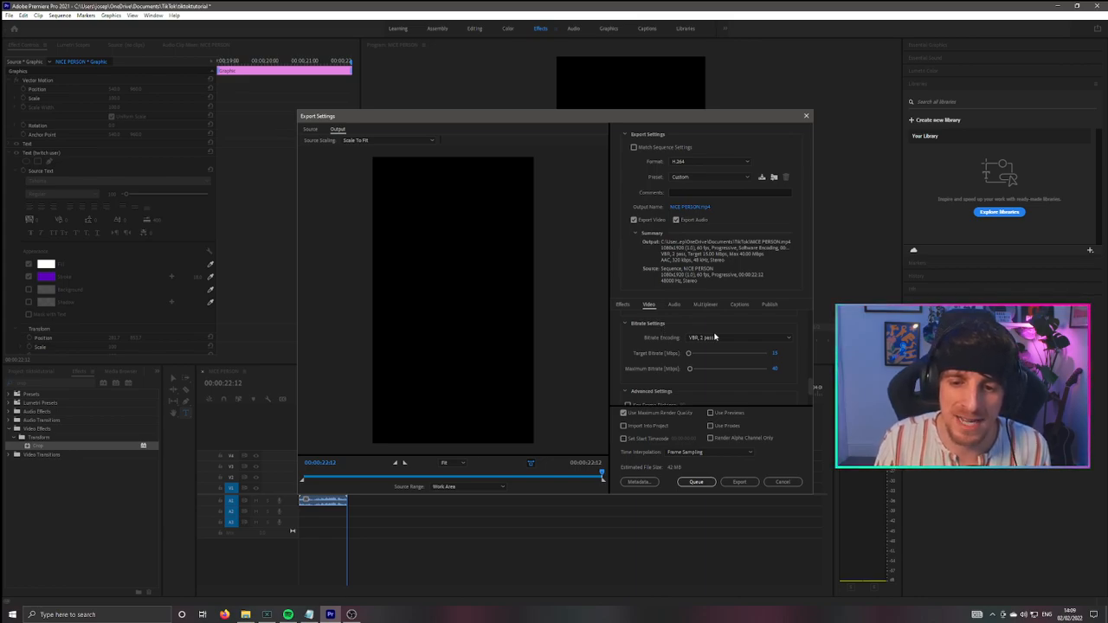
mouse_move(701, 338)
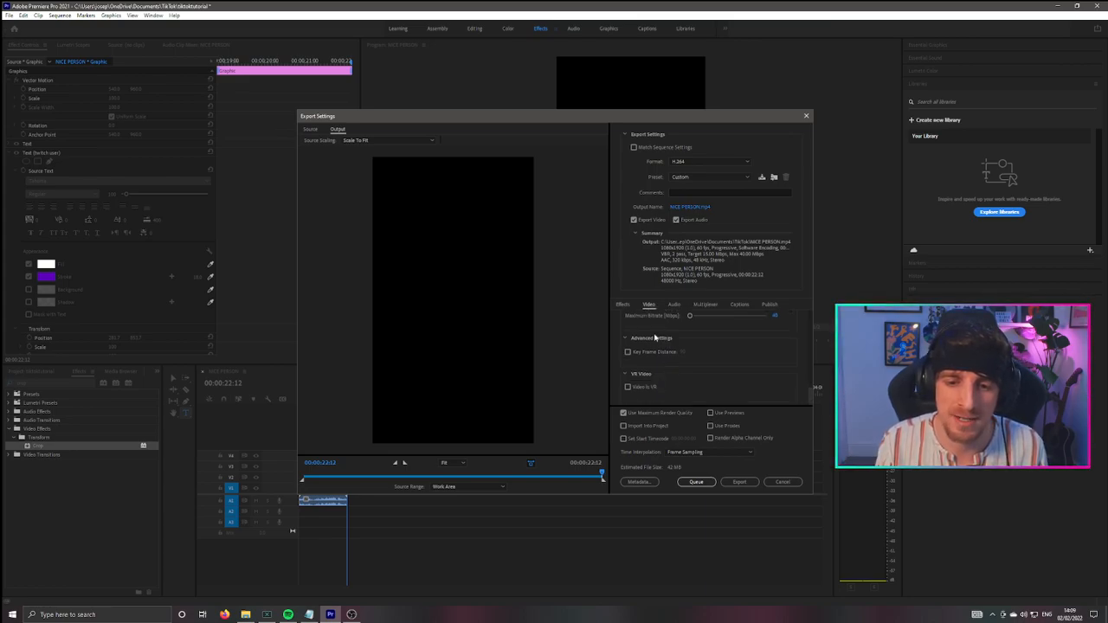
mouse_move(661, 355)
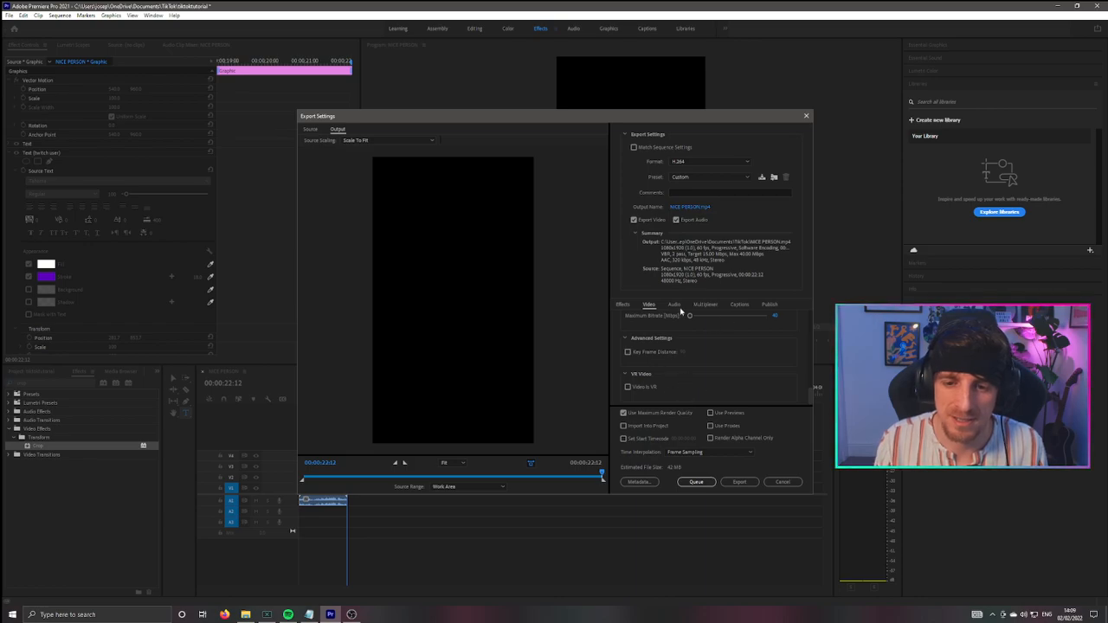
mouse_move(762, 177)
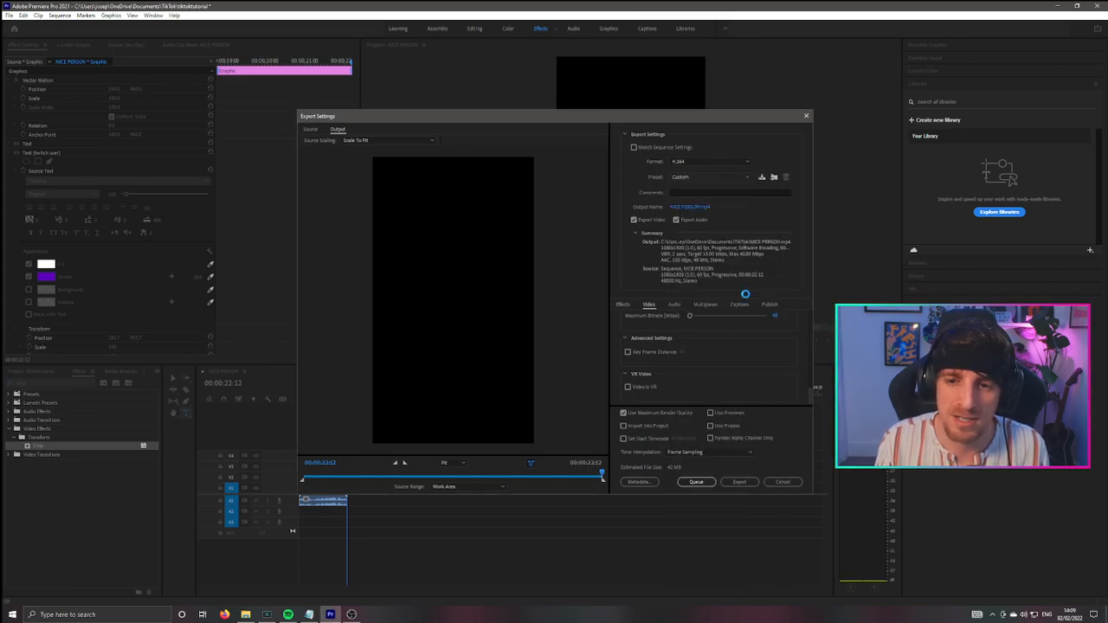
left_click(739, 481)
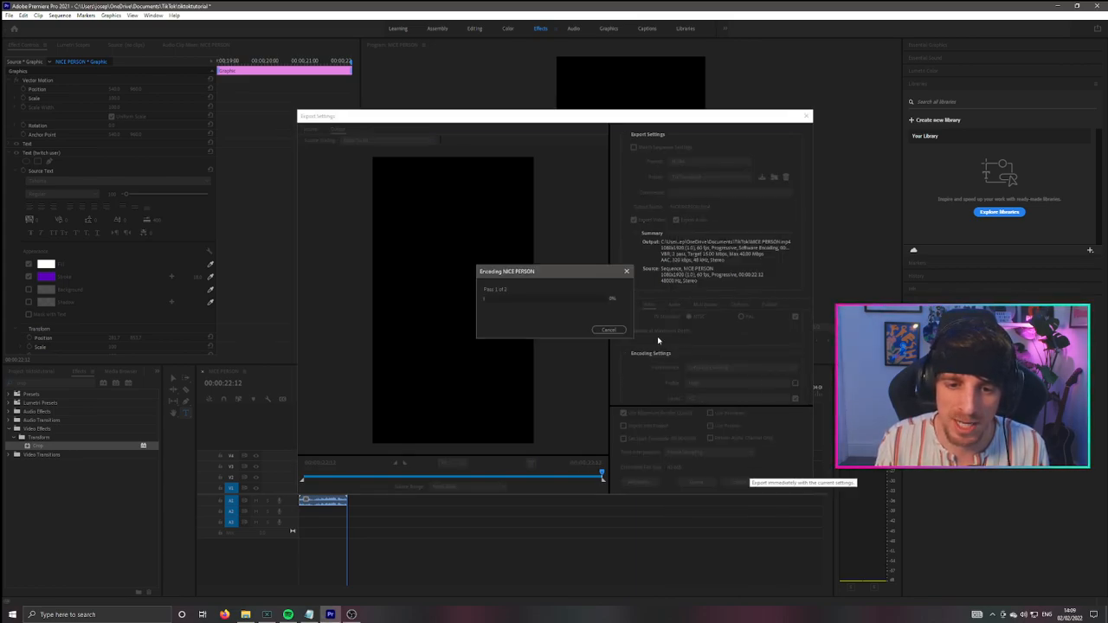